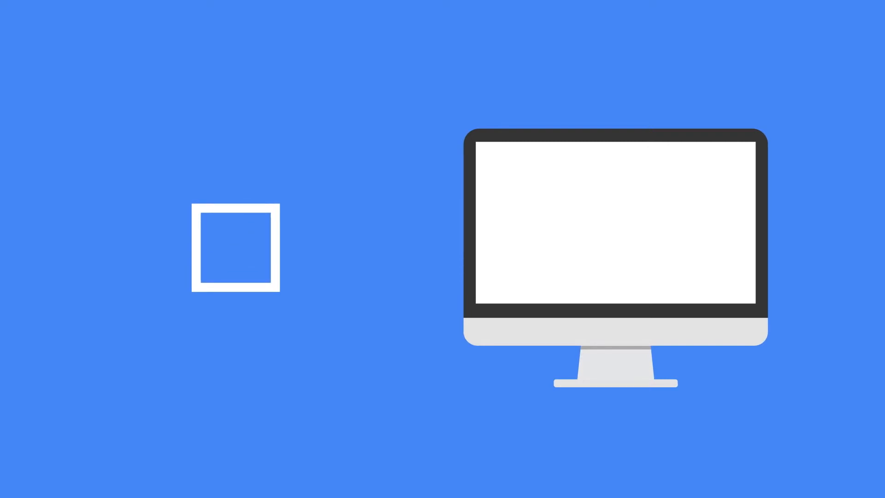
# Tick the empty checkbox so the monitor begins forming the coloured circular logo
pyautogui.click(236, 247)
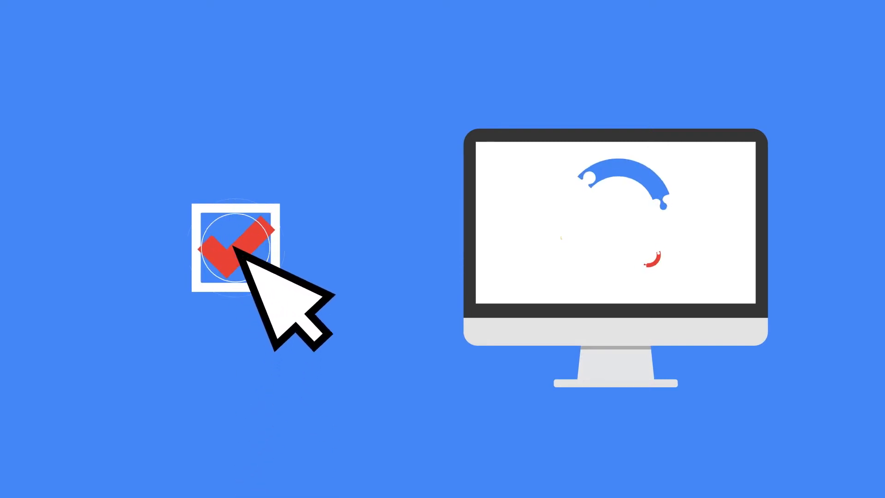